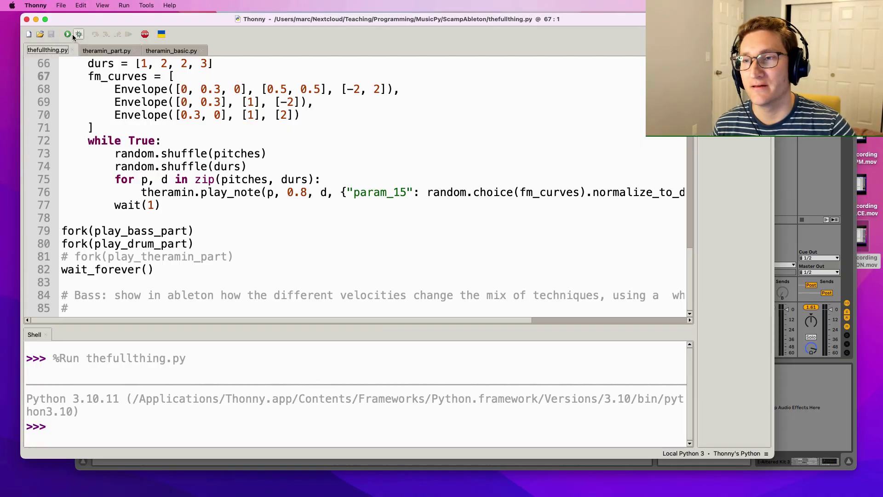
Step: Play the bass and drum parts, then run only the theremin part and stop it
{"action": "left_click", "coordinate": [67, 34]}
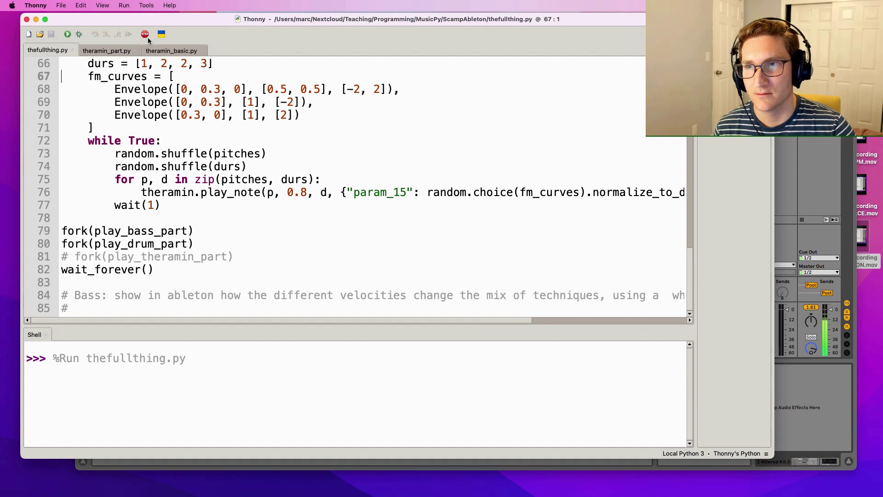
{"action": "left_click", "coordinate": [145, 34]}
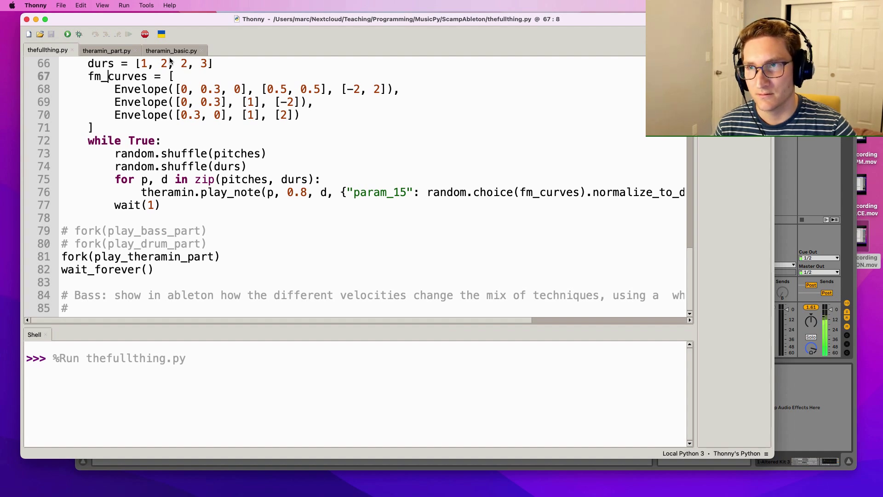
{"action": "mouse_move", "coordinate": [144, 34]}
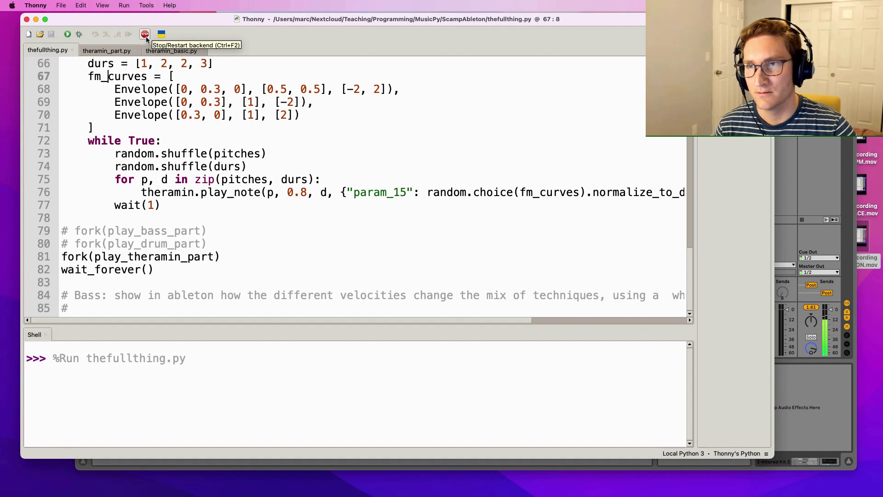
{"action": "left_click", "coordinate": [171, 49]}
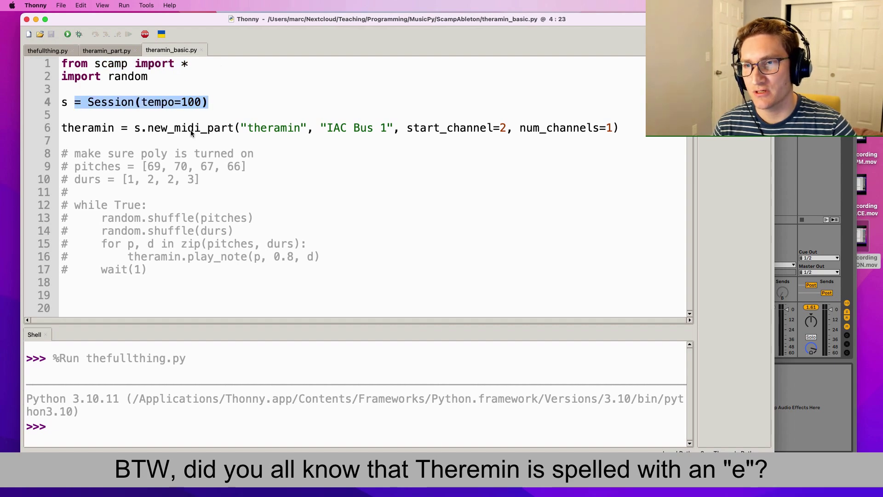
Step: Review theremin_basic.py's new_midi_part setup with start_channel=2
{"action": "left_click", "coordinate": [62, 141]}
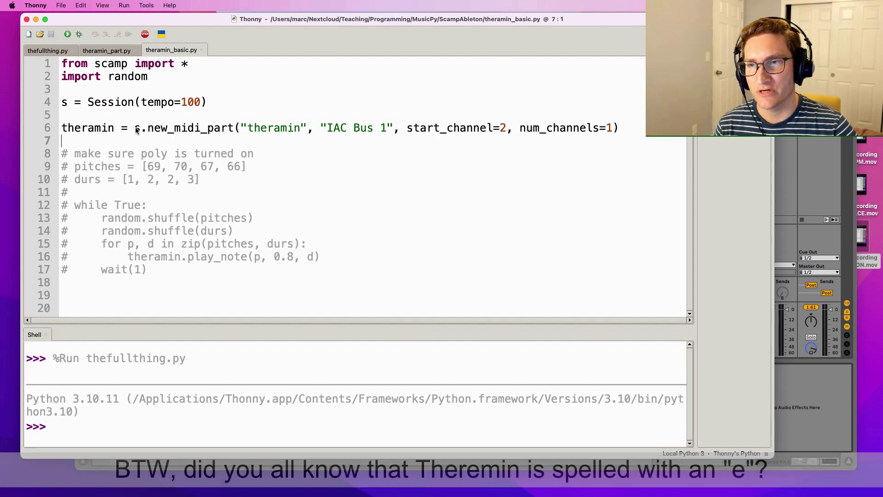
{"action": "double_click", "coordinate": [186, 128]}
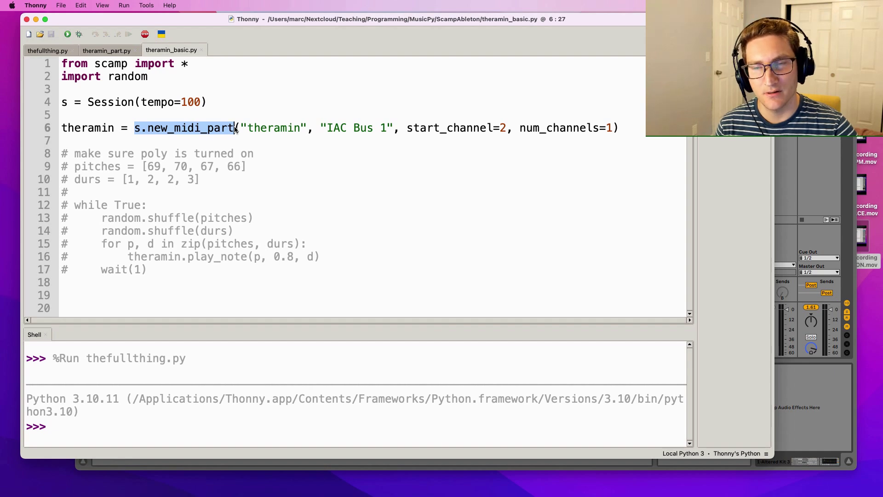
{"action": "double_click", "coordinate": [357, 128]}
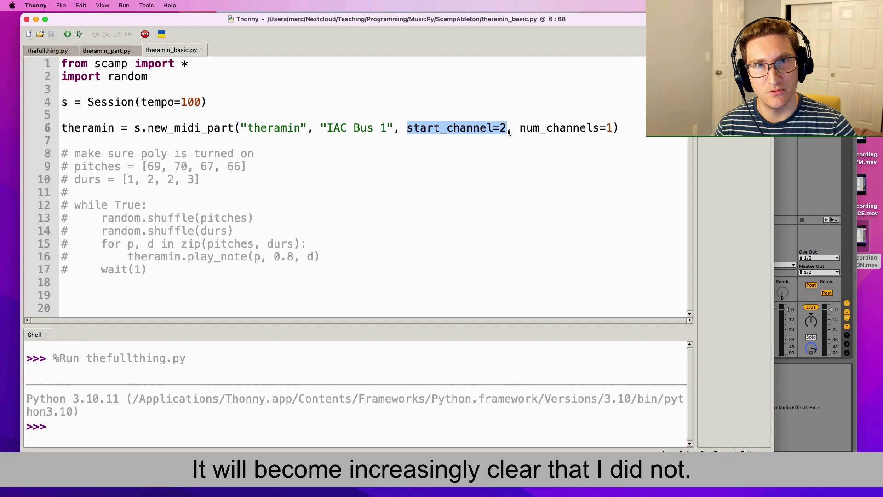
Step: Add theremin.play_note(78, 0.8, 2.0) after the setup and run the script
{"action": "left_click", "coordinate": [470, 128]}
{"action": "type", "text": "theramin"}
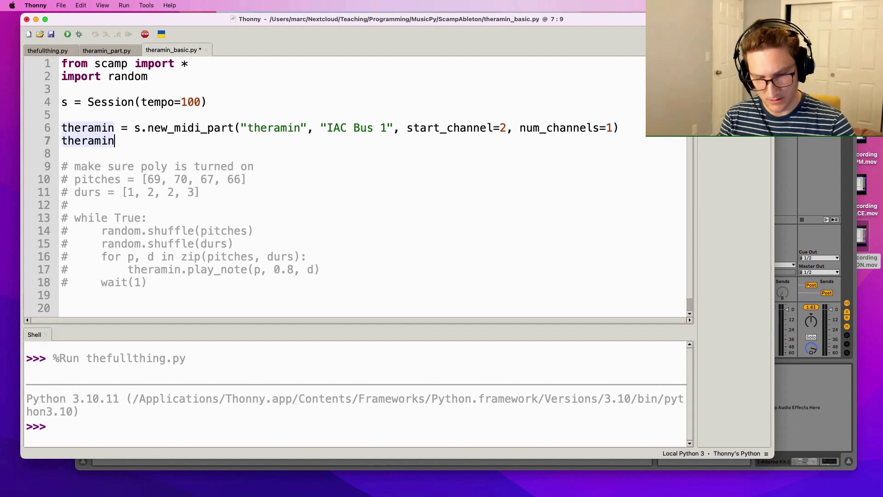
{"action": "type", "text": ".play_note(78, 0.8, 2.0"}
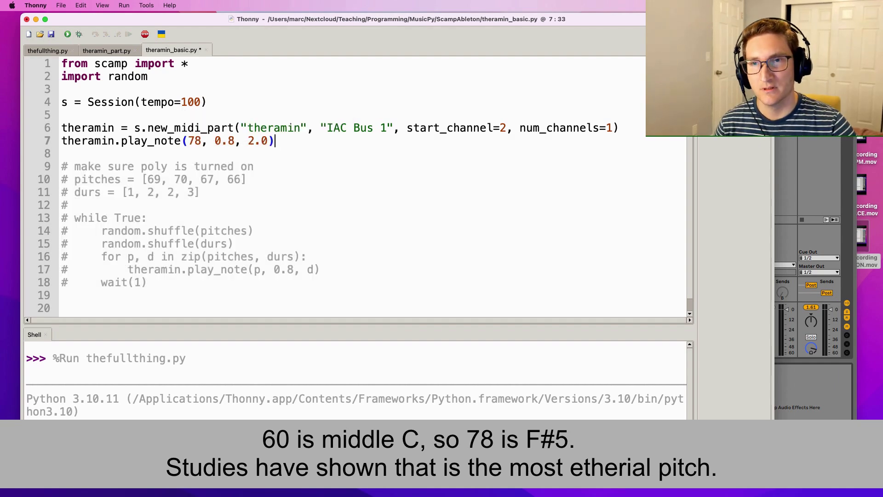
{"action": "left_click", "coordinate": [67, 34]}
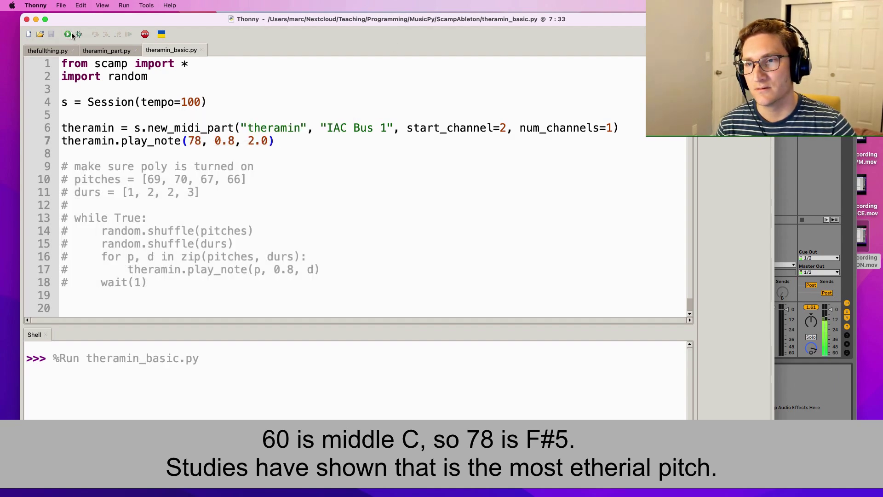
{"action": "left_click", "coordinate": [66, 34]}
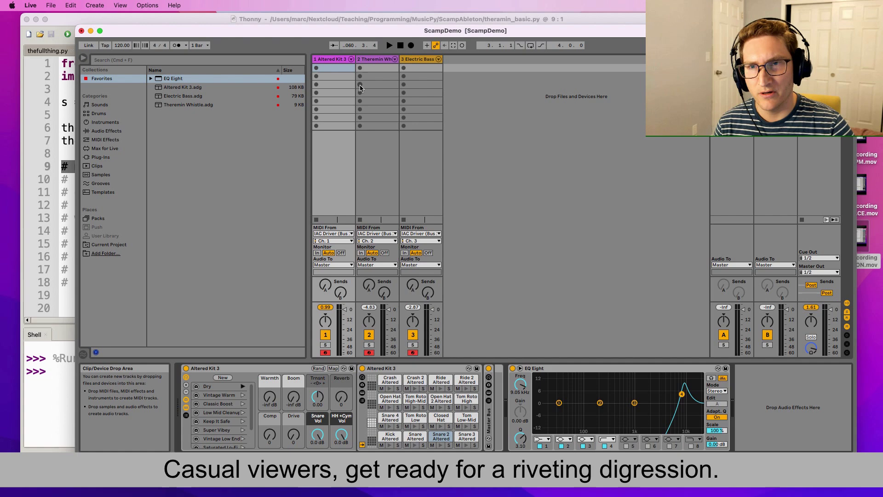
Step: Switch the Theremin track's Wavetable synth to Poly voices so notes overlap, then return to Thonny
{"action": "left_click", "coordinate": [376, 59]}
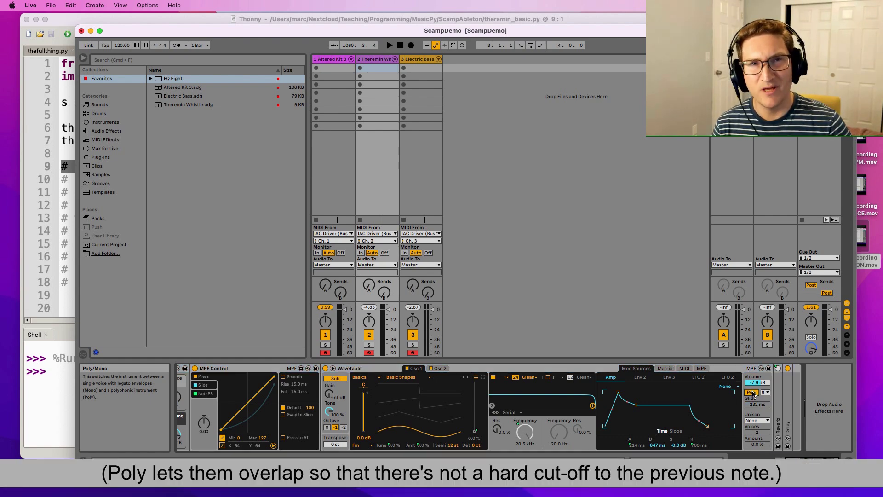
{"action": "left_click", "coordinate": [752, 392]}
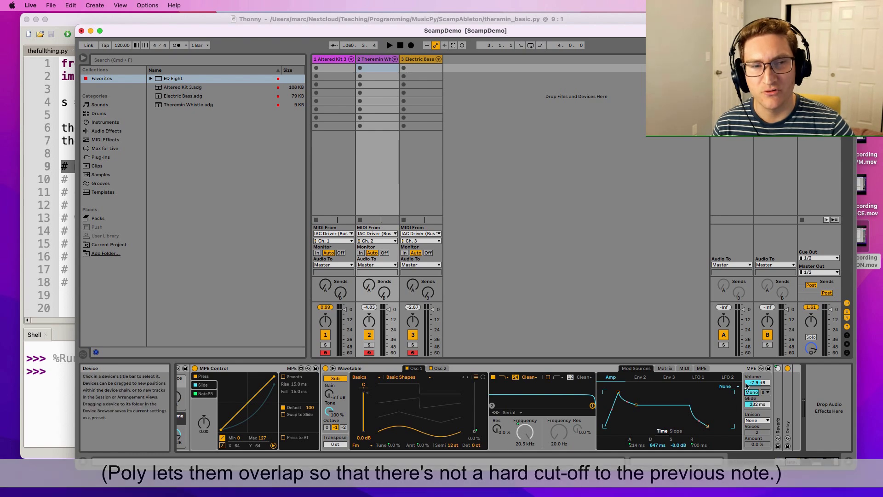
{"action": "left_click", "coordinate": [48, 50]}
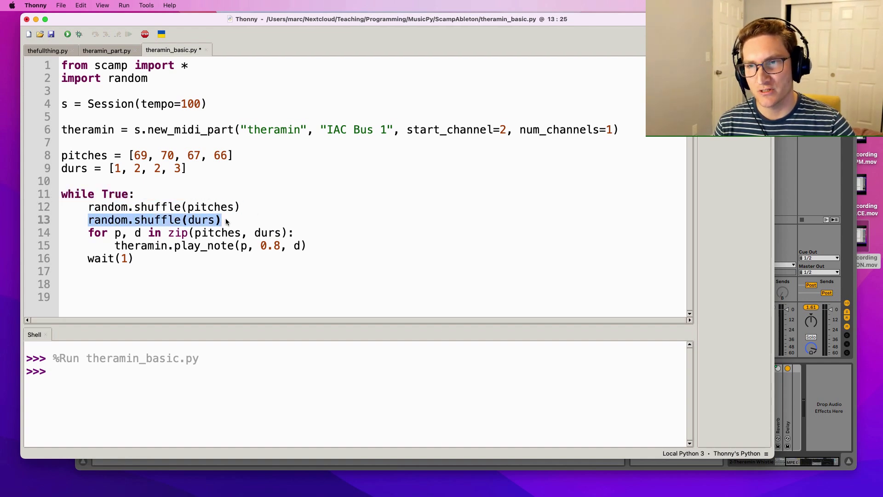
{"action": "mouse_move", "coordinate": [200, 162]}
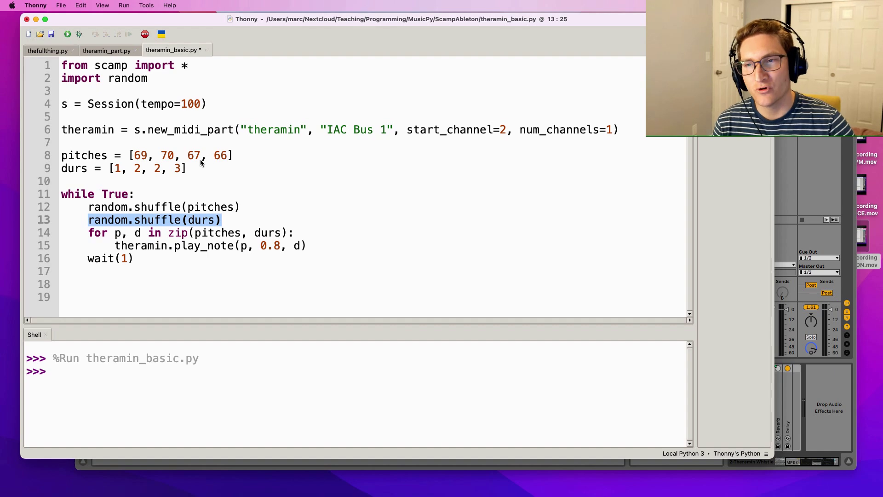
{"action": "mouse_move", "coordinate": [151, 180]}
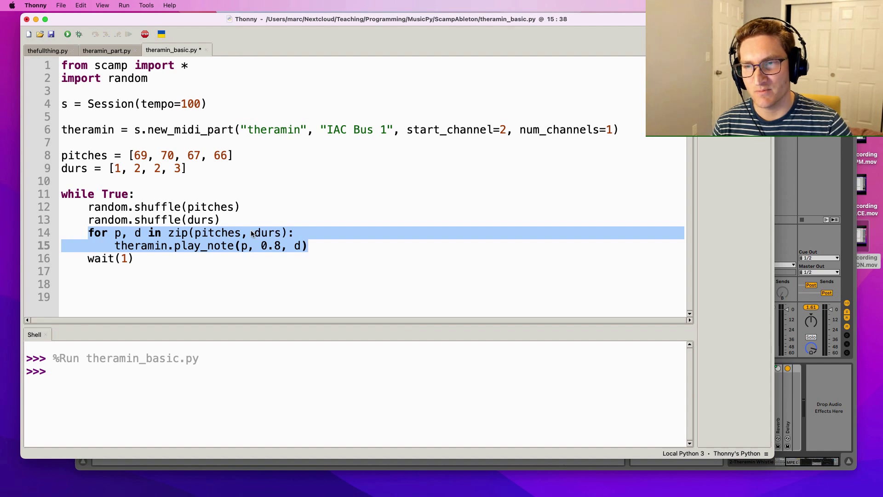
Step: Uncomment the pitches, durs and while True loop so the theremin plays shuffled notes
{"action": "left_click", "coordinate": [140, 155]}
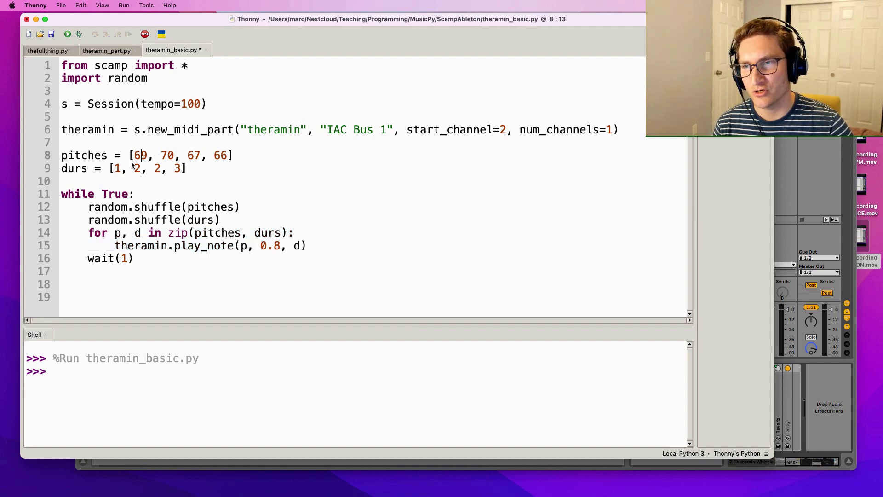
{"action": "left_click", "coordinate": [153, 169]}
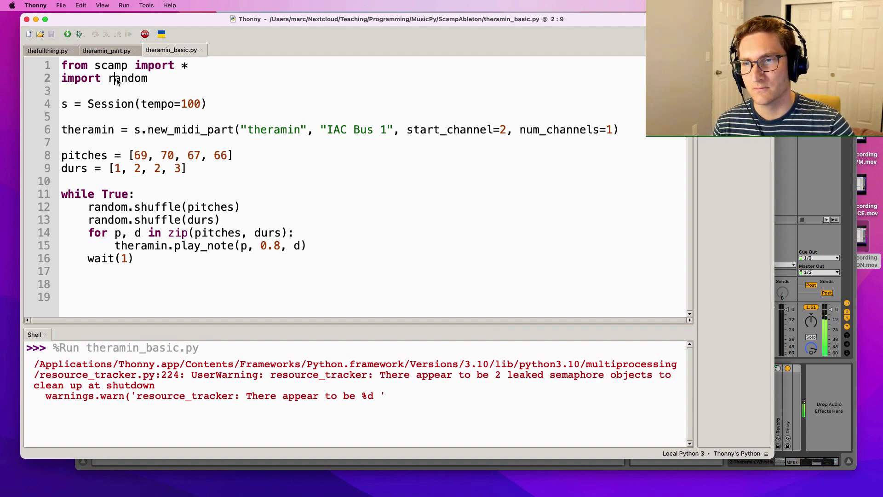
{"action": "left_click", "coordinate": [215, 245]}
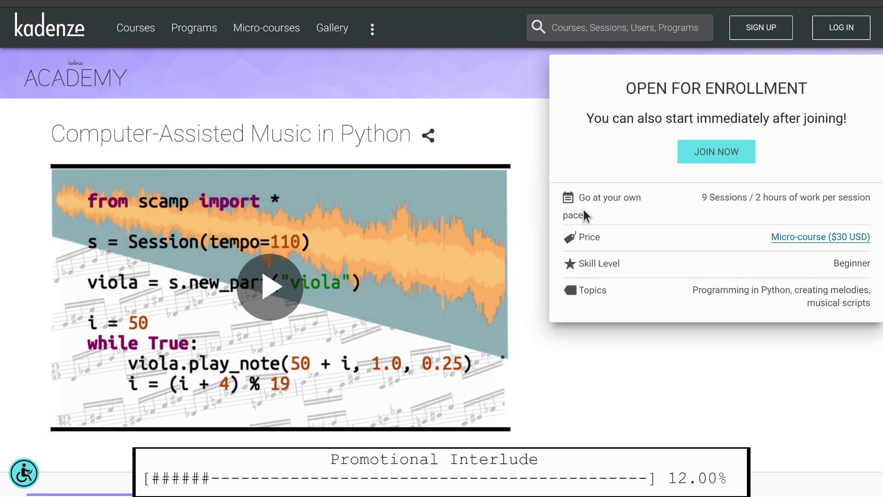
{"action": "scroll", "scroll_direction": "down", "scroll_amount": 3}
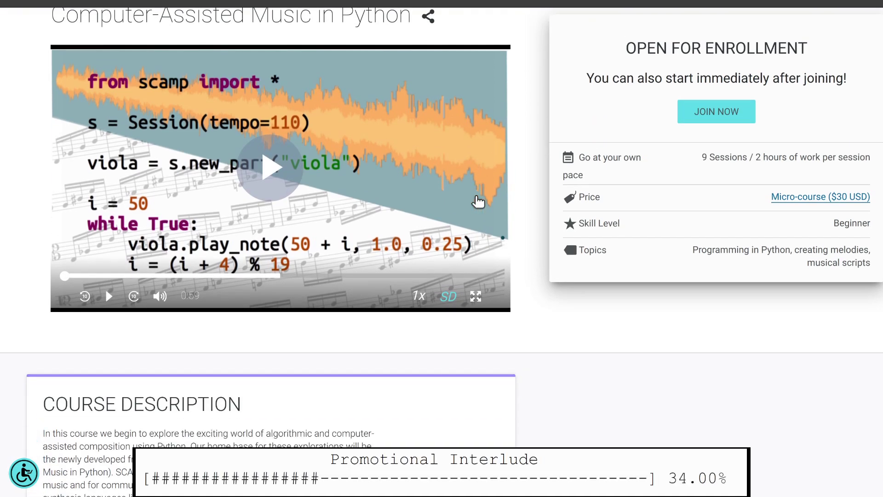
{"action": "scroll", "scroll_direction": "down", "scroll_amount": 3}
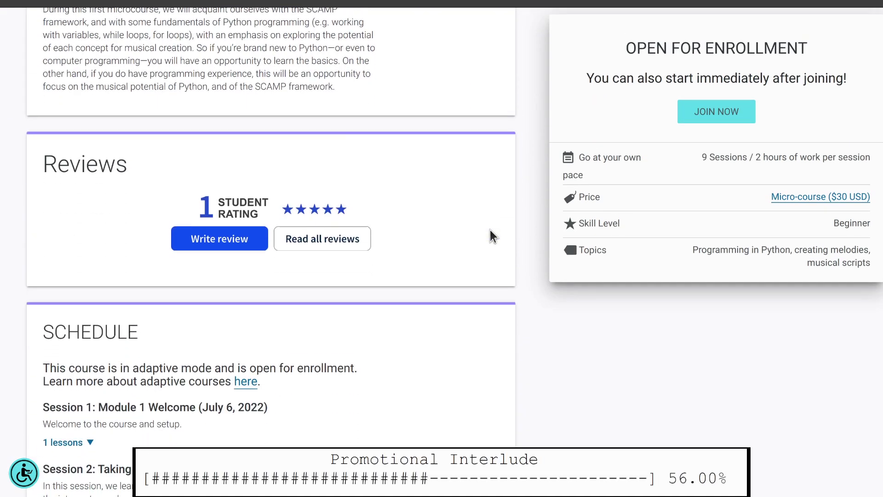
{"action": "scroll", "scroll_direction": "down", "scroll_amount": 3}
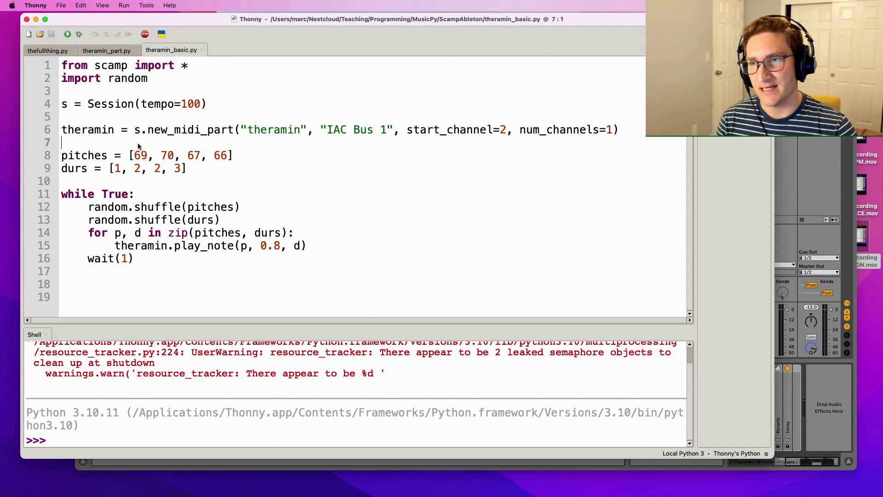
Step: Add theramin.send_midi_cc(15, 0) and exit() below the part definition and run it
{"action": "type", "text": "theramin"}
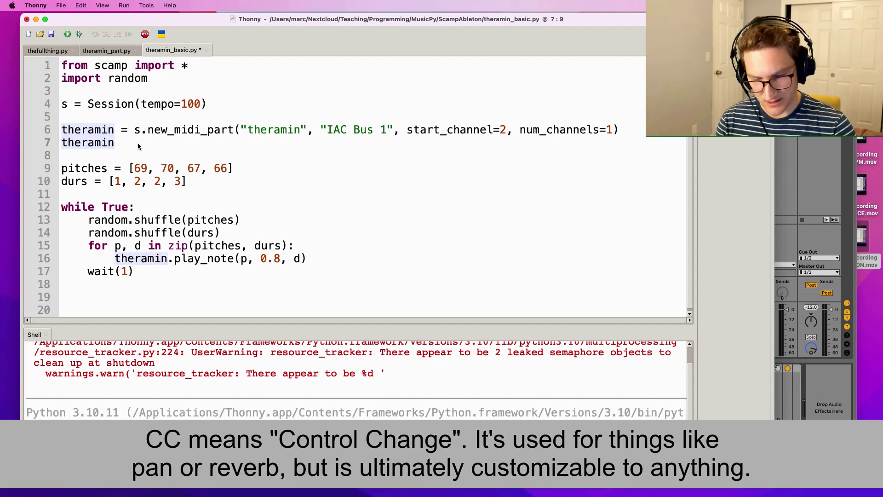
{"action": "type", "text": ".send_midi_cc(15, 0"}
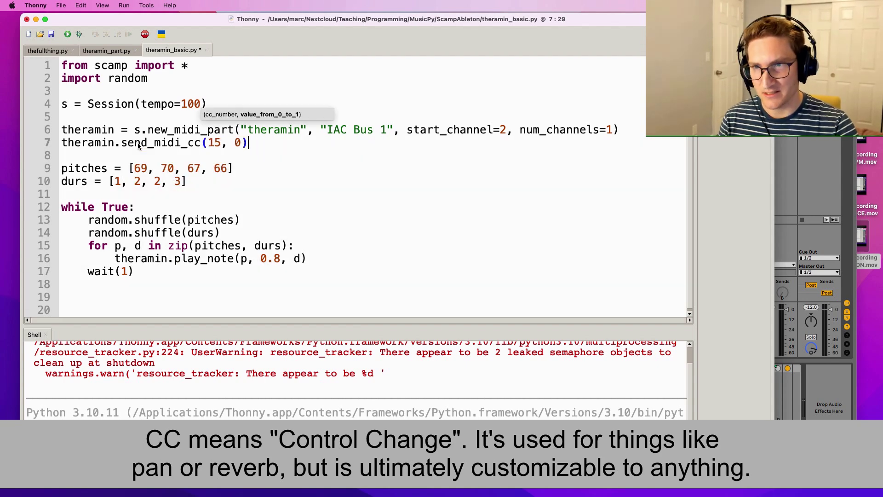
{"action": "type", "text": "exit()"}
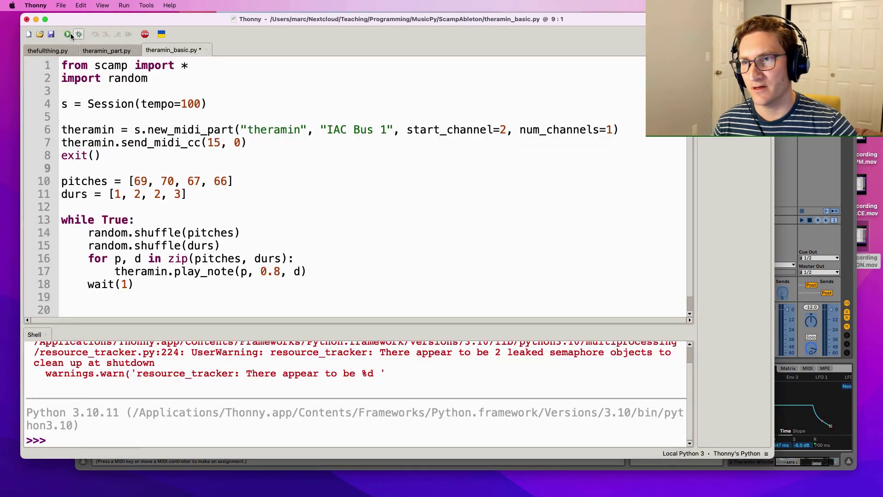
{"action": "left_click", "coordinate": [67, 34]}
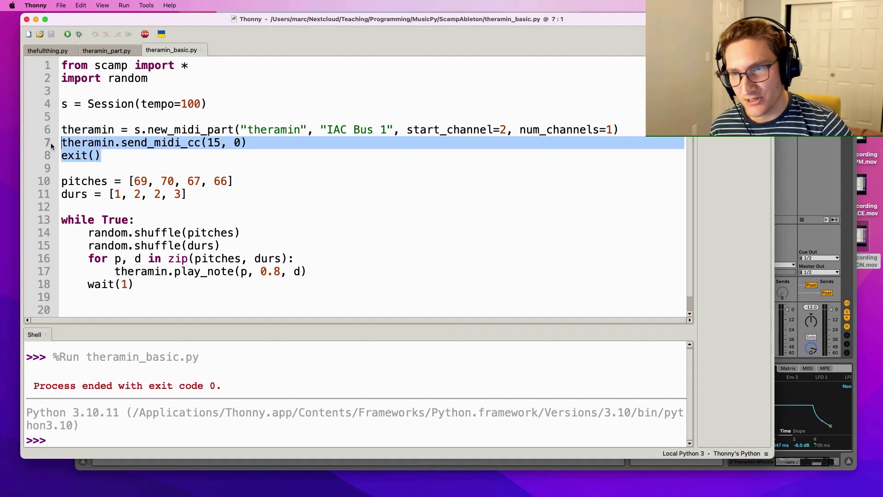
Step: Remove the CC/exit lines and pass {"param_15": random.random()} to play_note, then run
{"action": "key", "text": "Delete"}
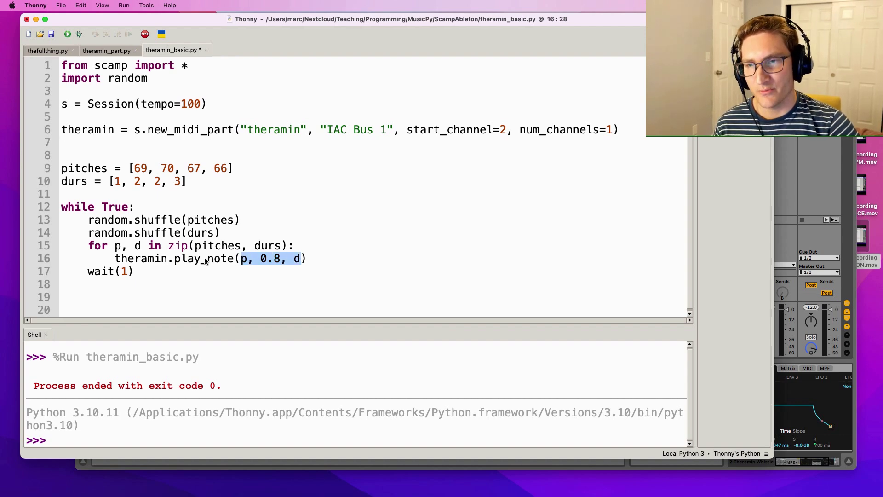
{"action": "left_click", "coordinate": [298, 258]}
{"action": "type", "text": ", {"}
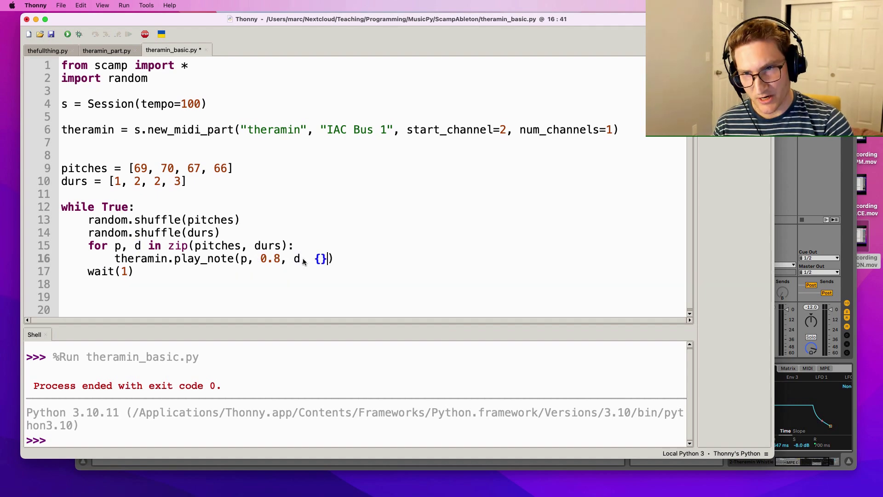
{"action": "type", "text": "param"}
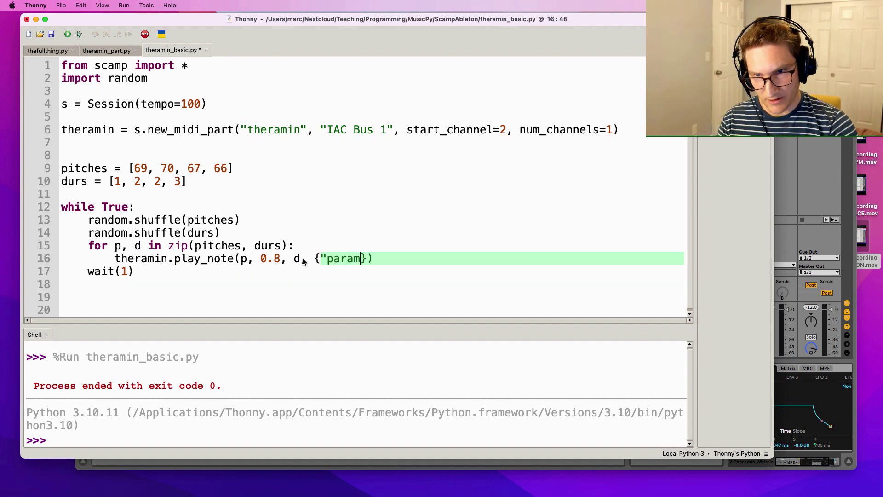
{"action": "type", "text": "_15\":"}
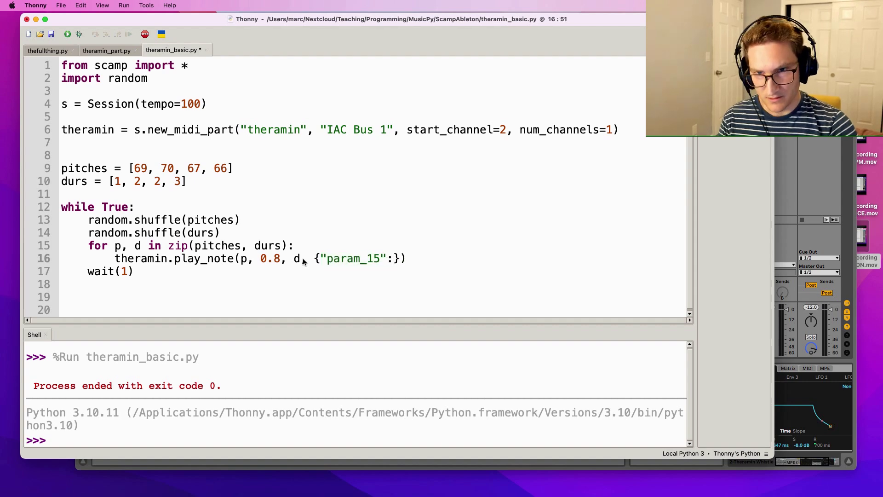
{"action": "type", "text": "random"}
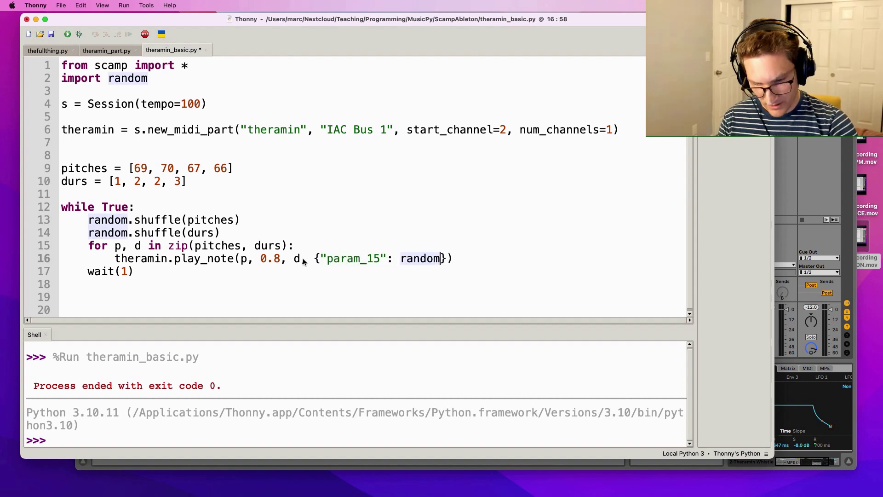
{"action": "type", "text": ".random()"}
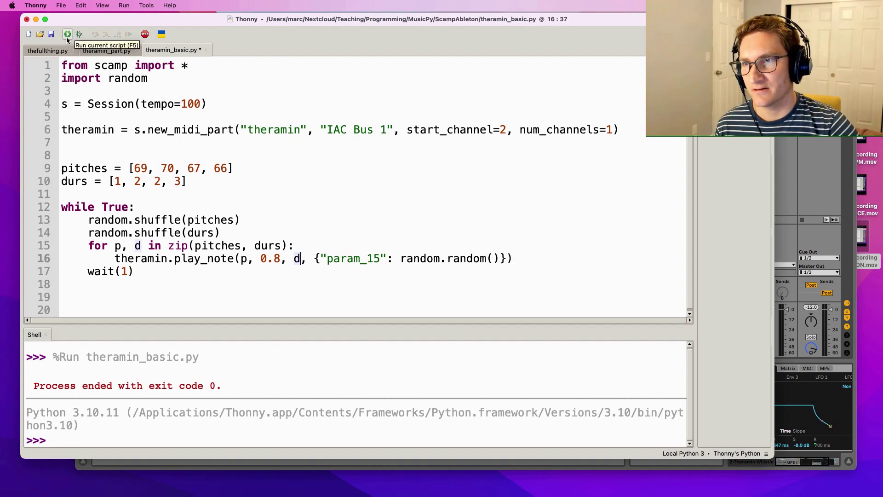
{"action": "left_click", "coordinate": [67, 34]}
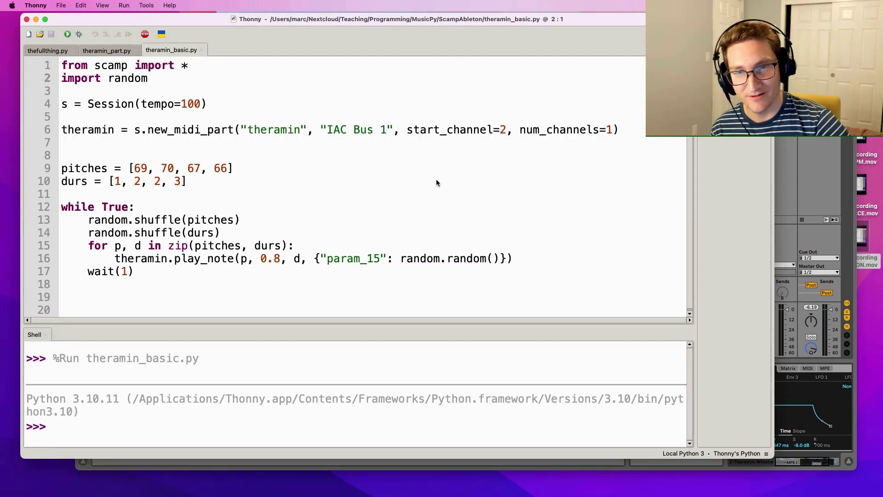
Step: Replace random.random() with the curve list [0, 0.5, 0] for param_15
{"action": "double_click", "coordinate": [448, 258]}
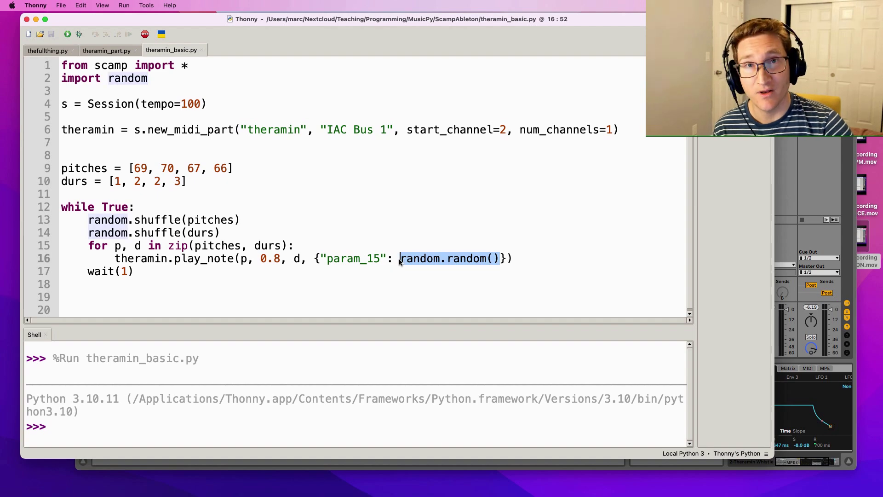
{"action": "type", "text": "[]"}
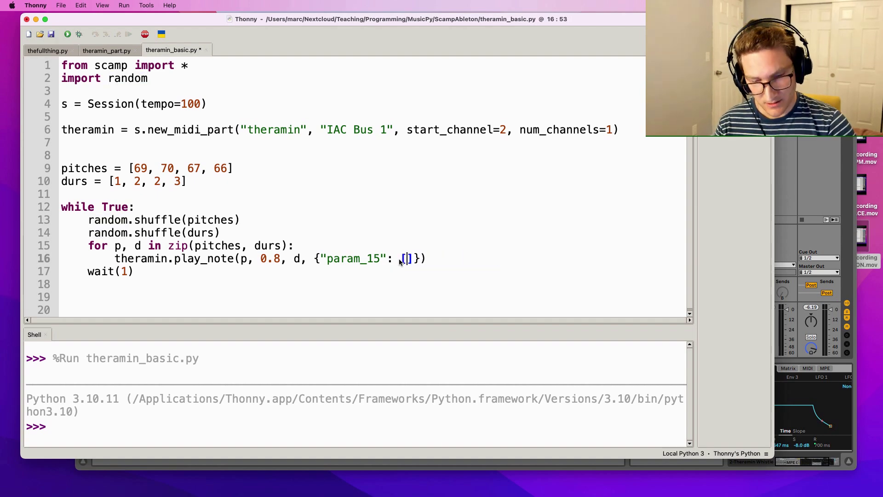
{"action": "type", "text": "0, 0.5, 0"}
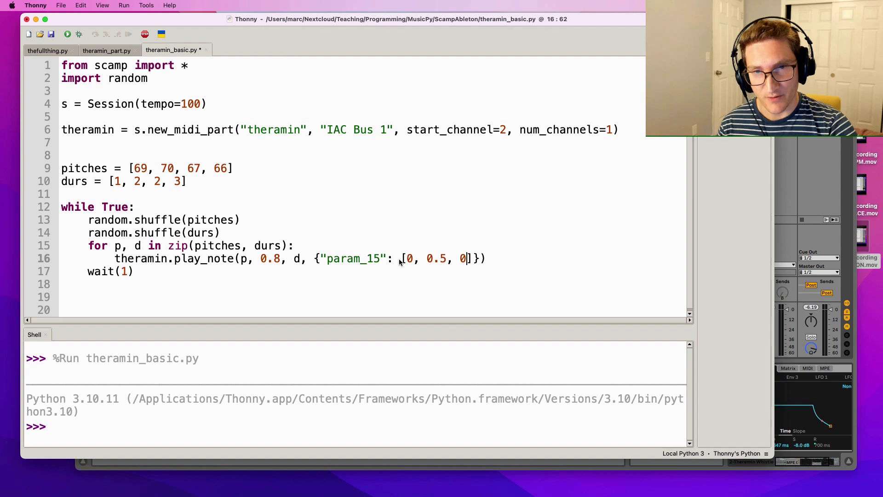
{"action": "mouse_move", "coordinate": [410, 259]}
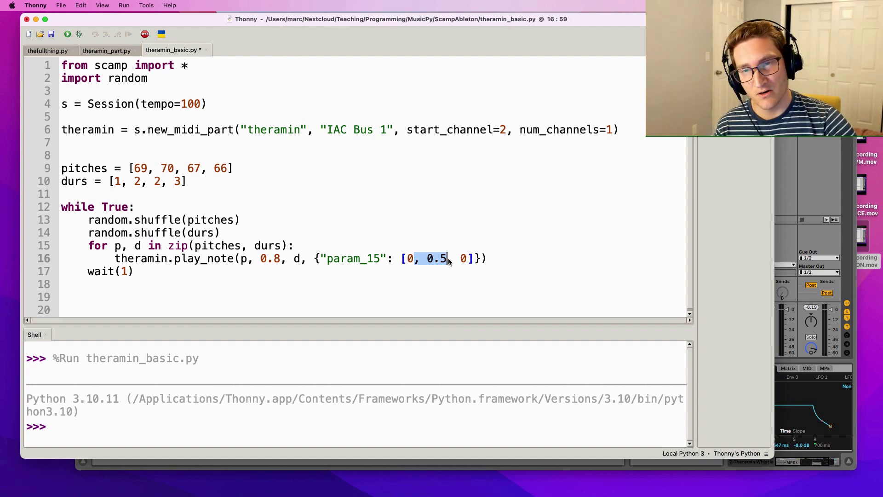
{"action": "left_click", "coordinate": [465, 258]}
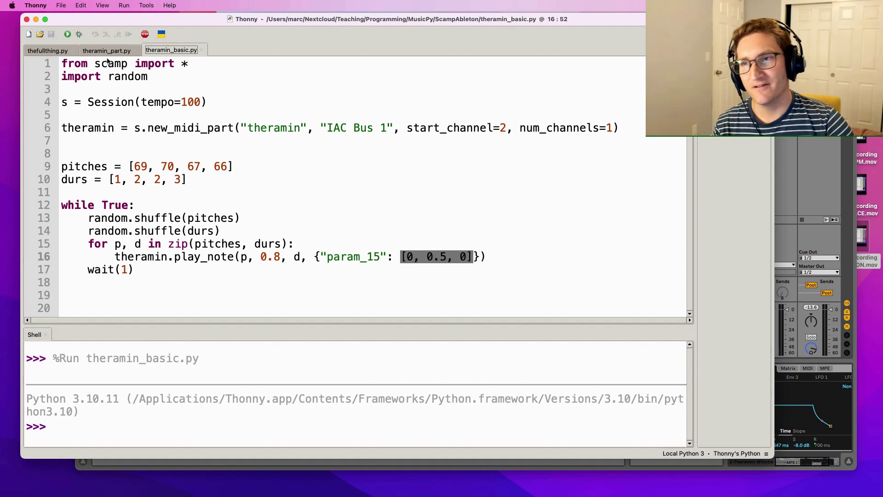
Step: Switch to theramin_part.py with its fm_curves Envelopes and run it
{"action": "left_click", "coordinate": [107, 50]}
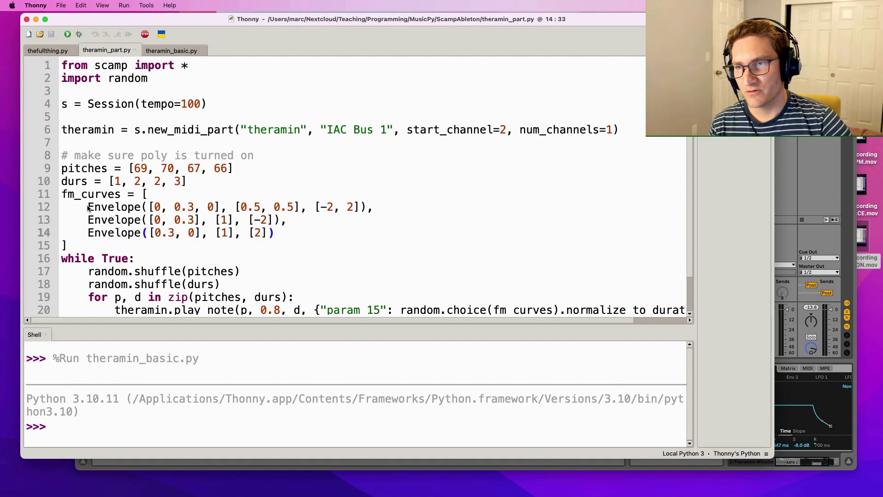
{"action": "left_click", "coordinate": [194, 207]}
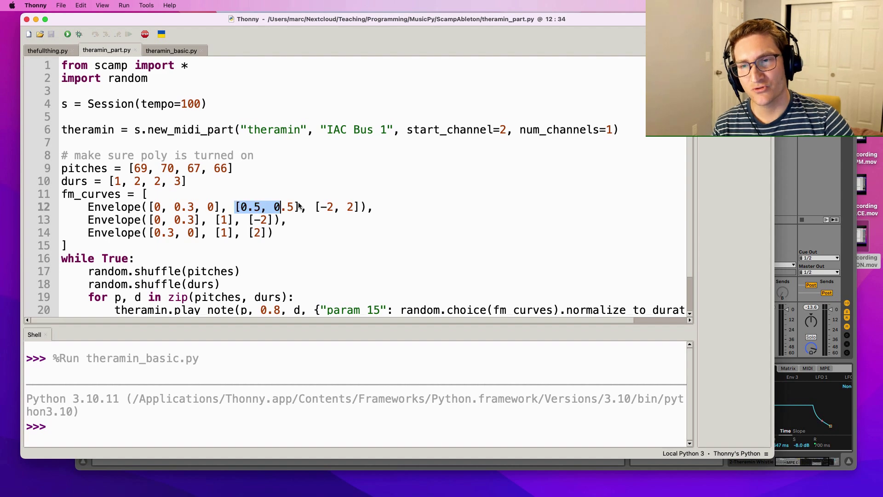
{"action": "left_click", "coordinate": [151, 207]}
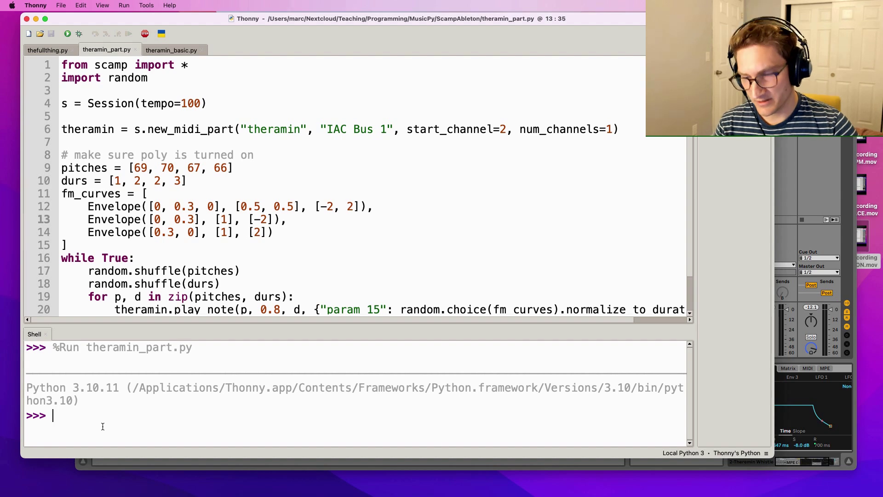
Step: Plot the first fm_curves Envelope from the shell with .show(), then close the figure
{"action": "type", "text": "from scamp import Envelope"}
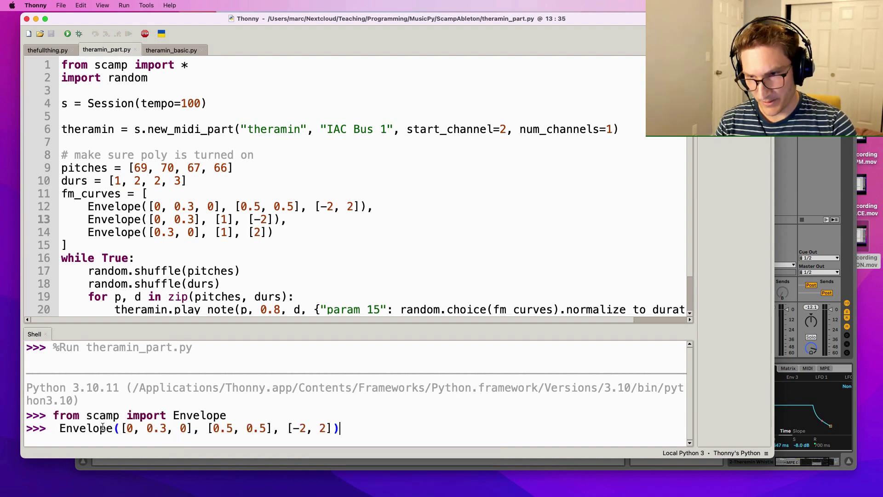
{"action": "type", "text": ".sho"}
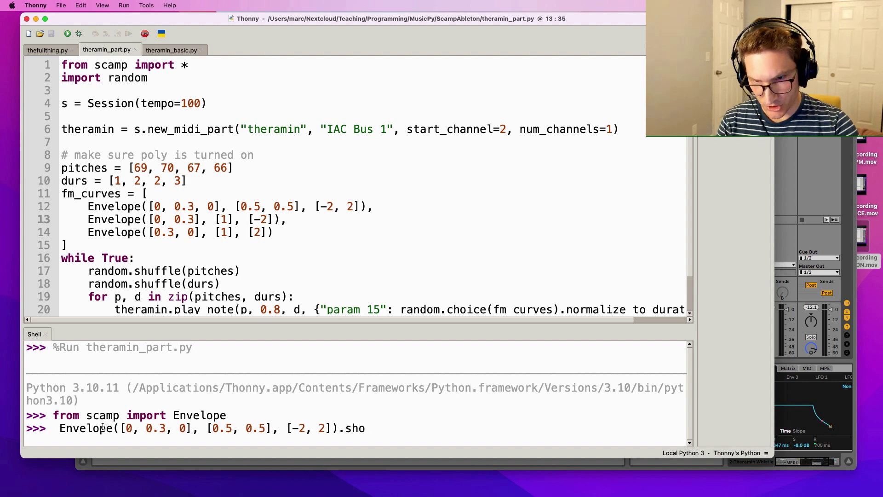
{"action": "key", "text": "Return"}
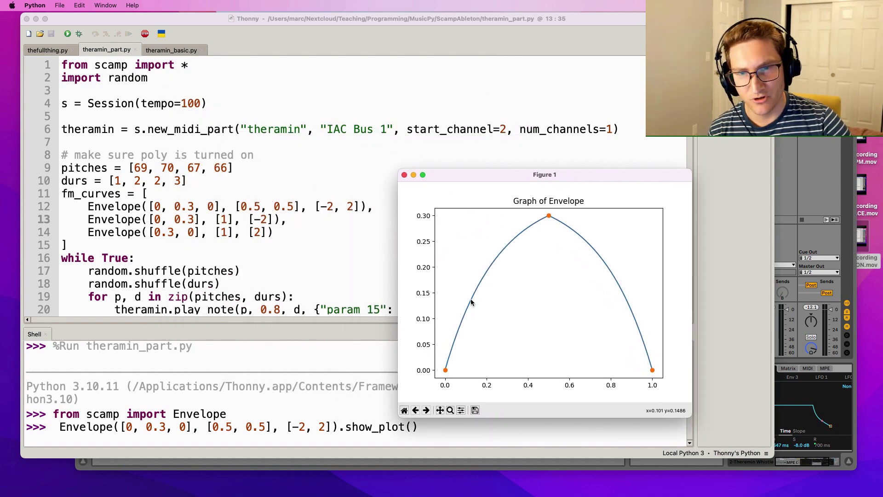
{"action": "mouse_move", "coordinate": [485, 264]}
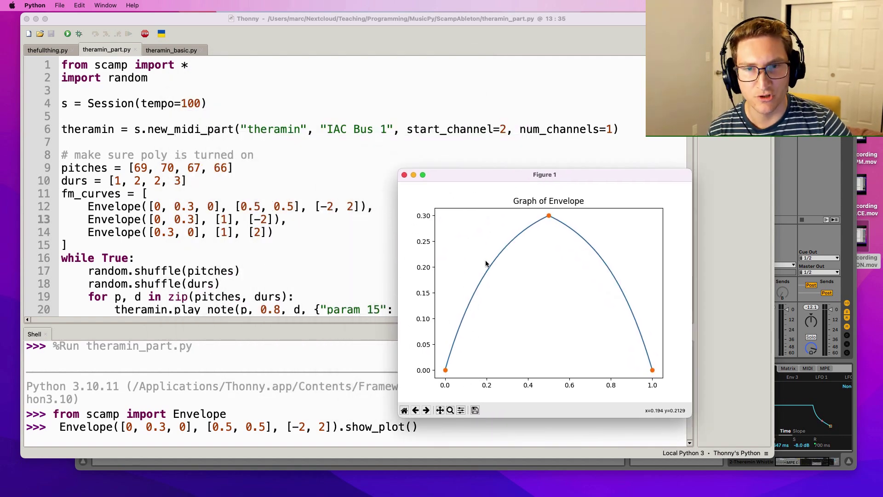
{"action": "mouse_move", "coordinate": [566, 212]}
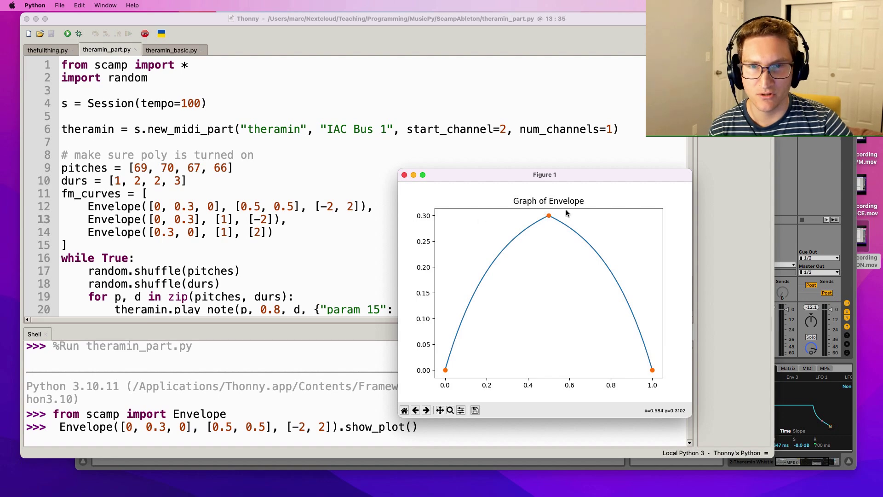
{"action": "mouse_move", "coordinate": [603, 274]}
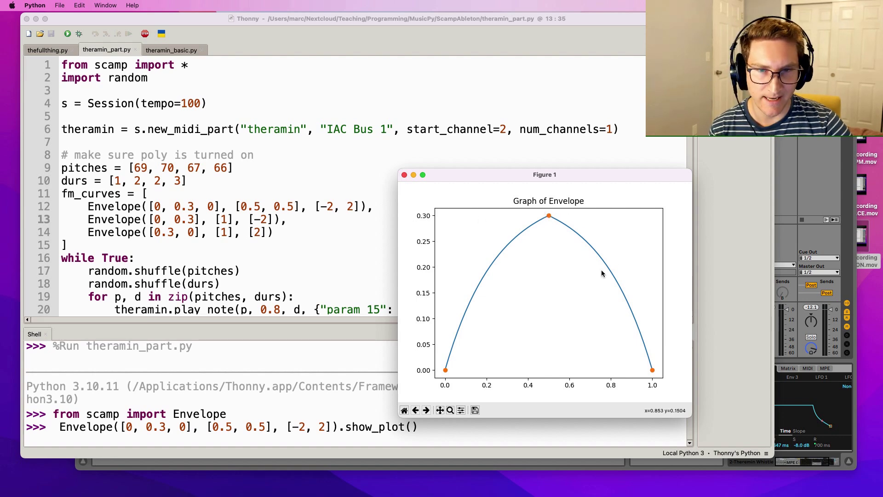
{"action": "left_click", "coordinate": [405, 175]}
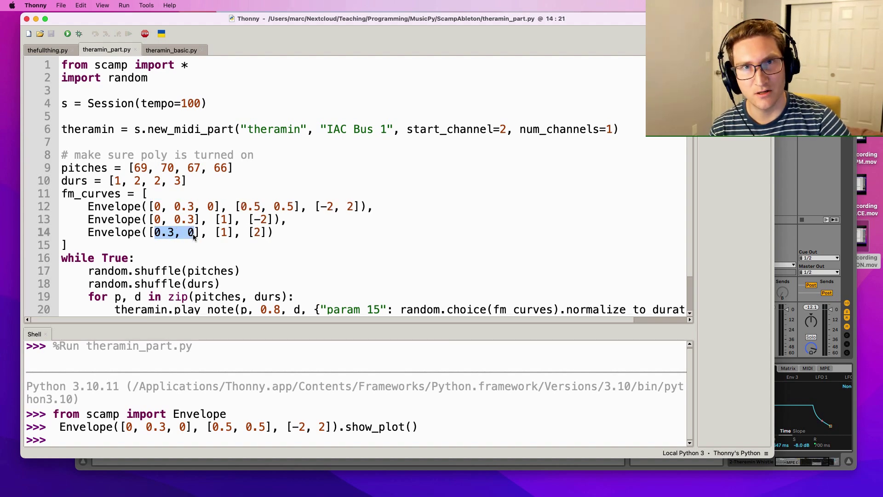
Step: Highlight the play_note call's random.choice(fm_curves) argument on line 20
{"action": "scroll", "scroll_direction": "down", "scroll_amount": 3}
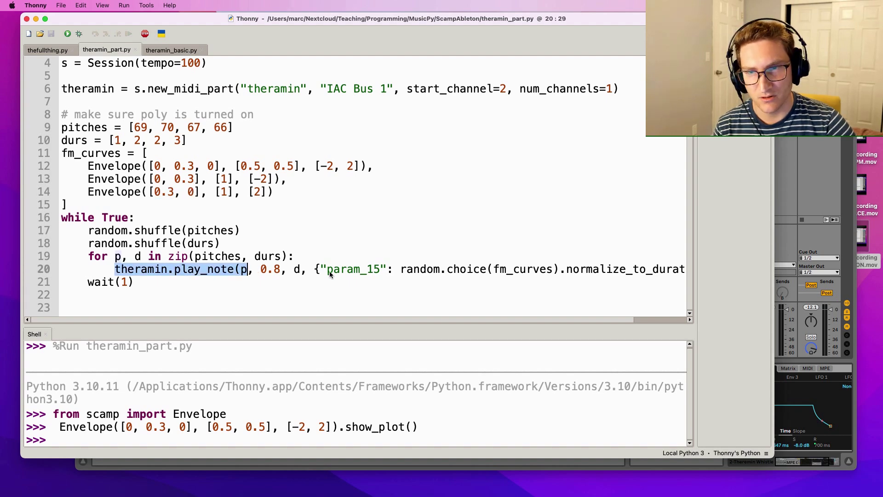
{"action": "double_click", "coordinate": [353, 268]}
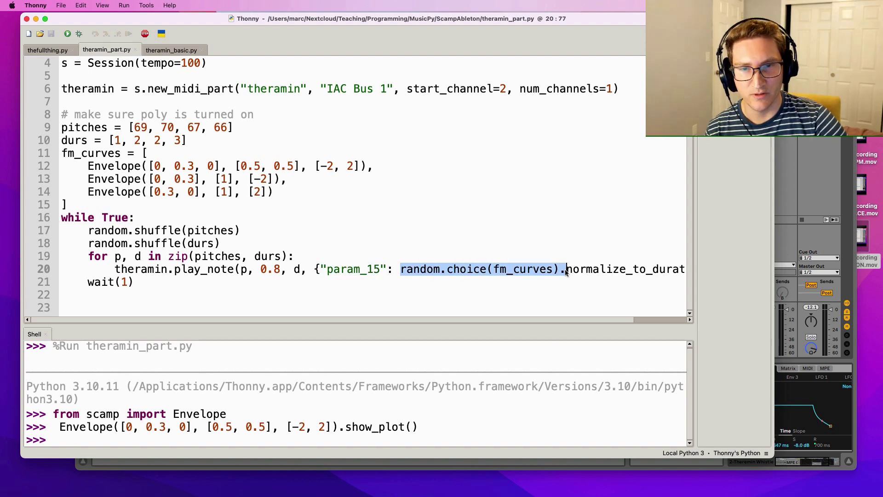
{"action": "key", "text": "Left"}
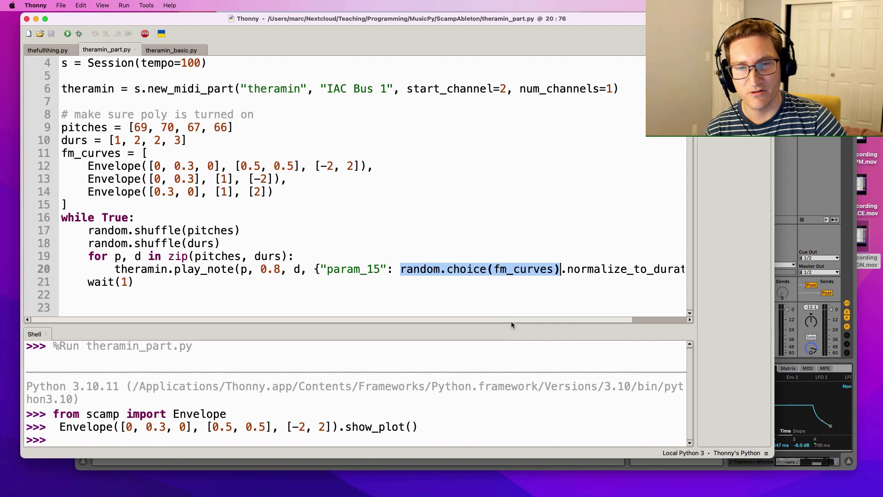
{"action": "scroll", "scroll_direction": "right", "scroll_amount": 3}
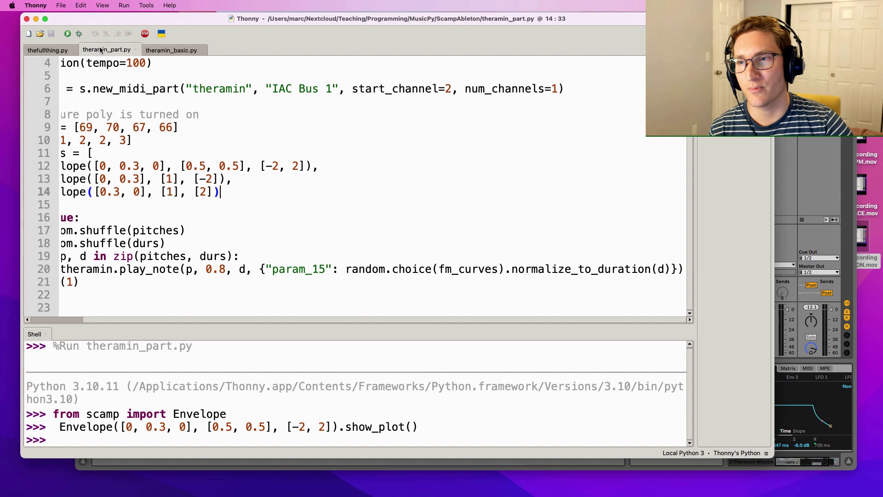
Step: Rerun theramin_part.py for a fresh shell and bring the editor back to the top
{"action": "left_click", "coordinate": [67, 33]}
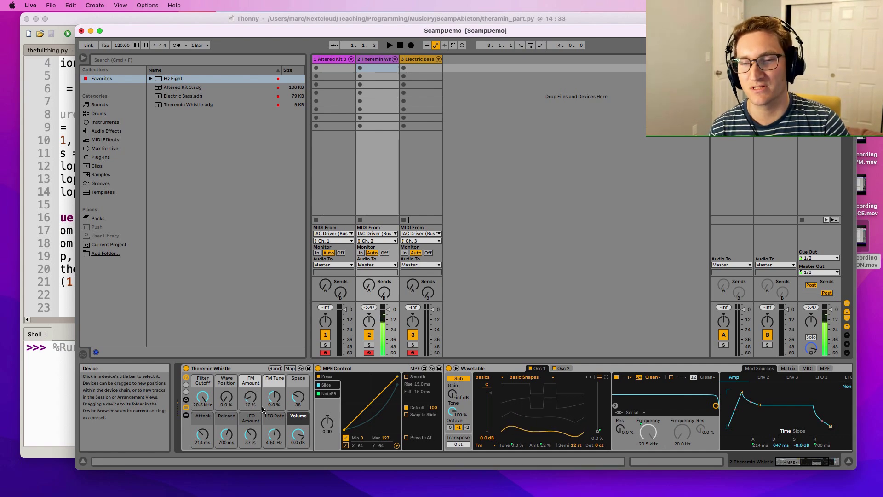
{"action": "left_click", "coordinate": [101, 50]}
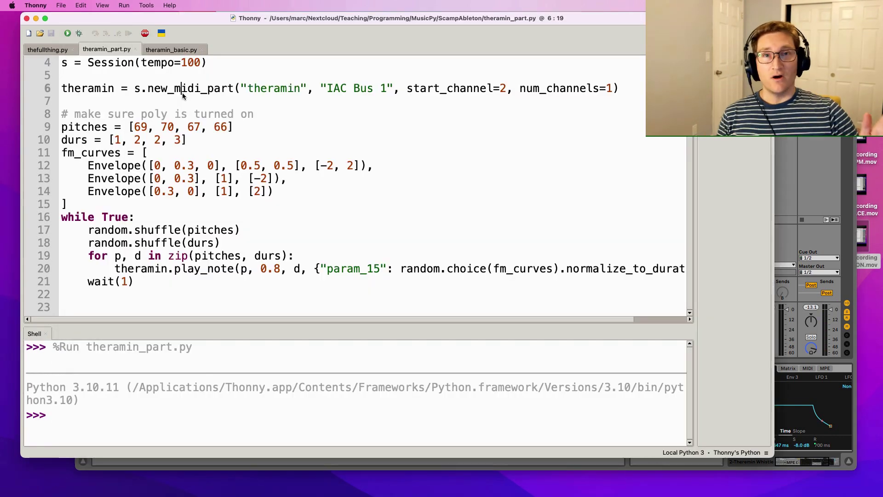
{"action": "scroll", "scroll_direction": "up", "scroll_amount": 3}
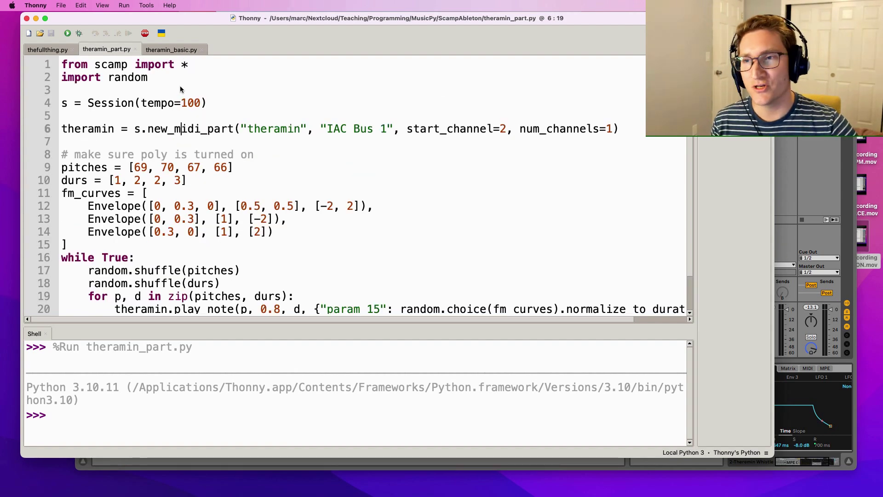
Step: Switch to thefullthing.py and read down through play_bass_part, play_drum_part and play_theremin_part to the fork() calls
{"action": "left_click", "coordinate": [47, 49]}
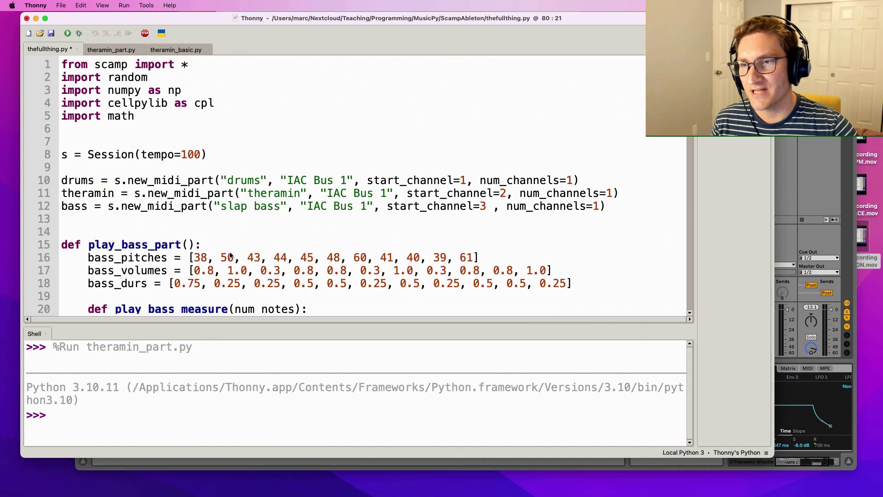
{"action": "mouse_move", "coordinate": [294, 280]}
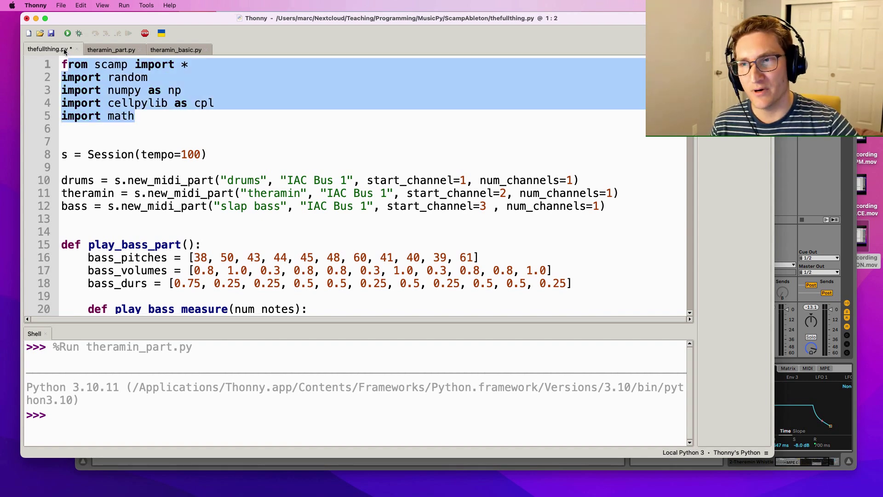
{"action": "scroll", "scroll_direction": "down", "scroll_amount": 3}
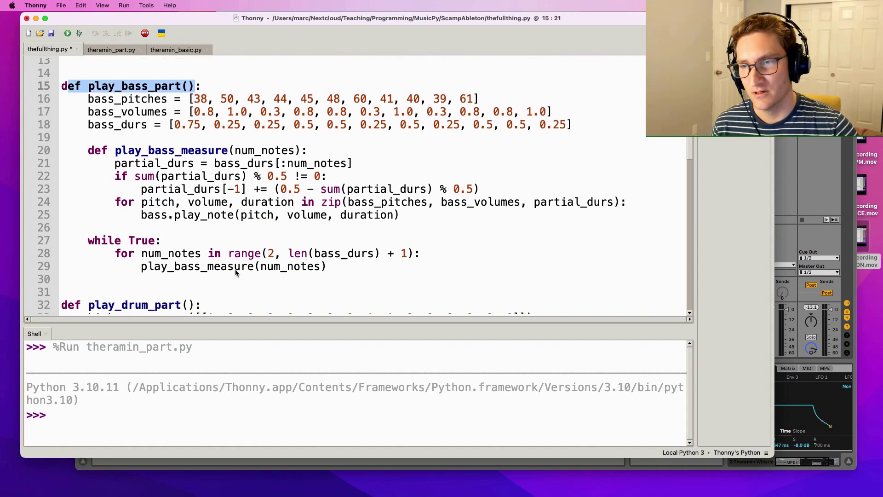
{"action": "scroll", "scroll_direction": "down", "scroll_amount": 3}
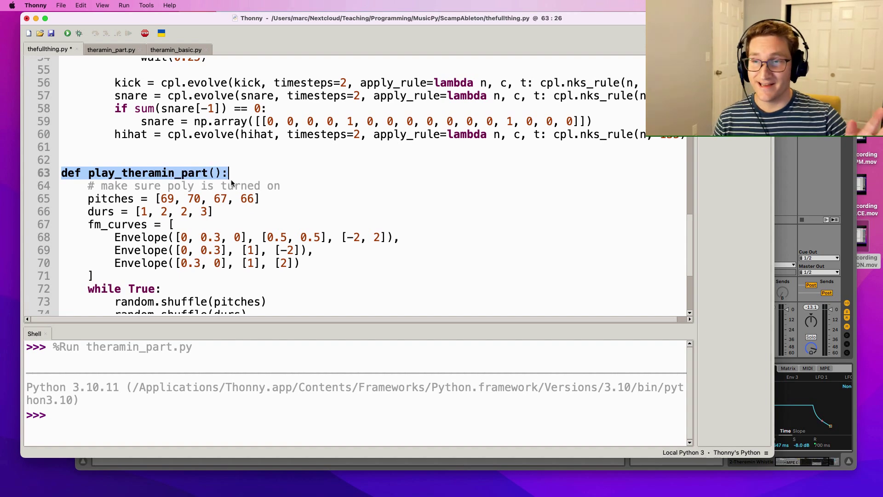
{"action": "scroll", "scroll_direction": "up", "scroll_amount": 3}
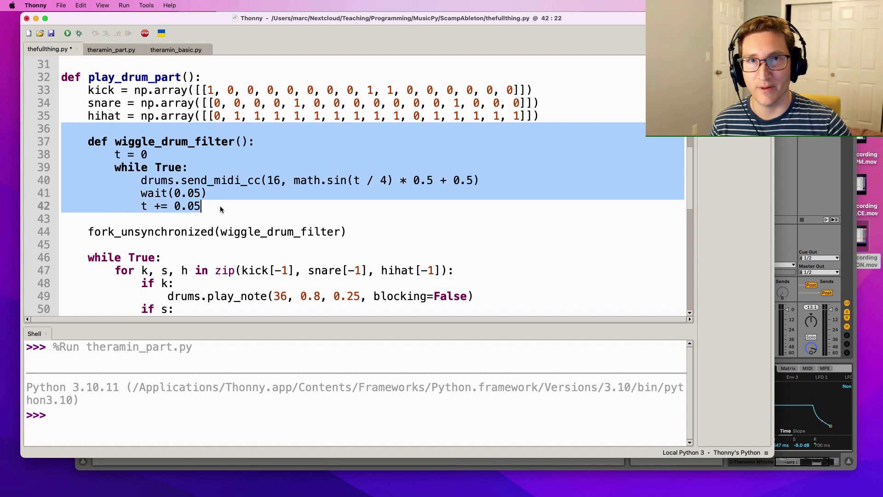
{"action": "scroll", "scroll_direction": "down", "scroll_amount": 3}
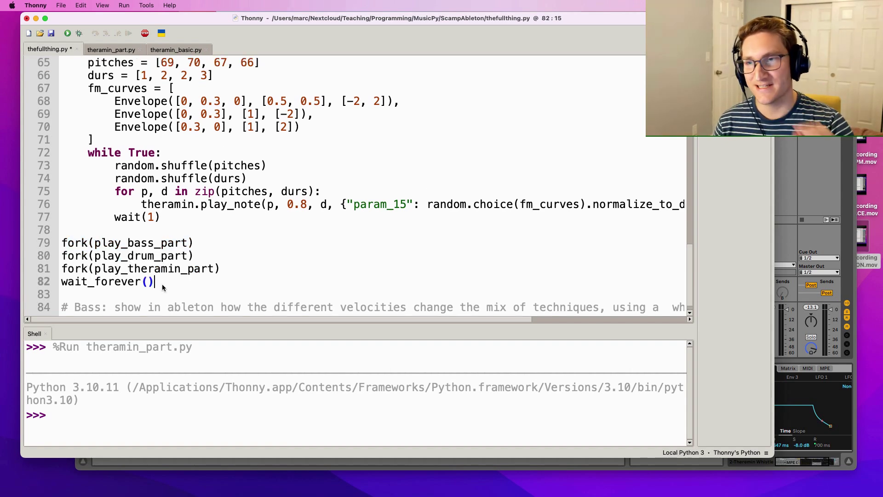
Step: Return to the line forking the theremin part before running the combined script
{"action": "scroll", "scroll_direction": "up", "scroll_amount": 3}
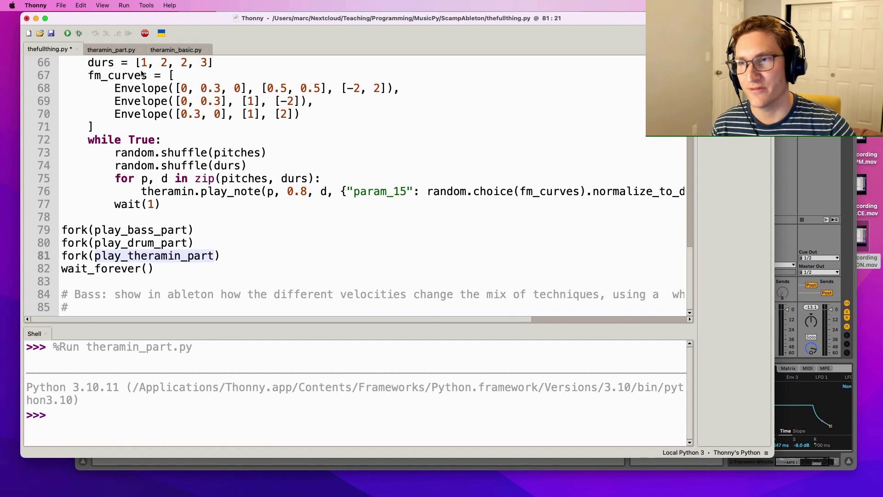
{"action": "left_click", "coordinate": [67, 33]}
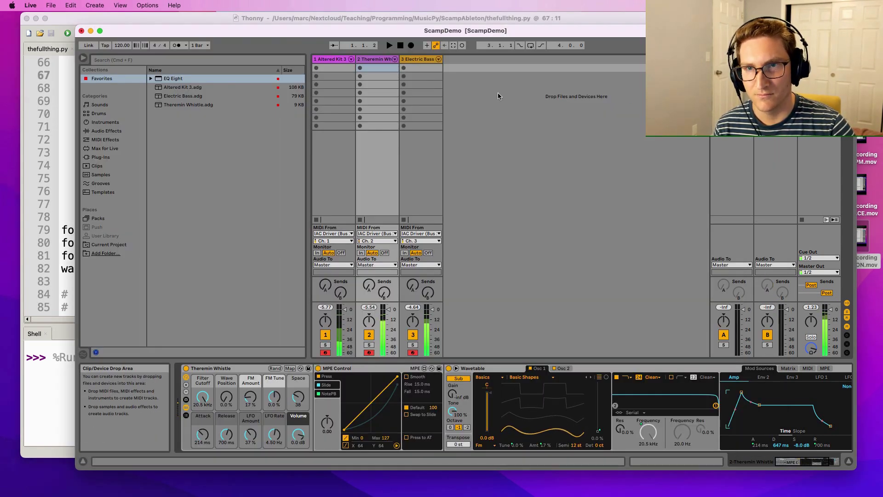
Step: View the Electric Bass instrument's velocity zones, then the Altered Kit 3 drum track's devices with its EQ
{"action": "left_click", "coordinate": [420, 59]}
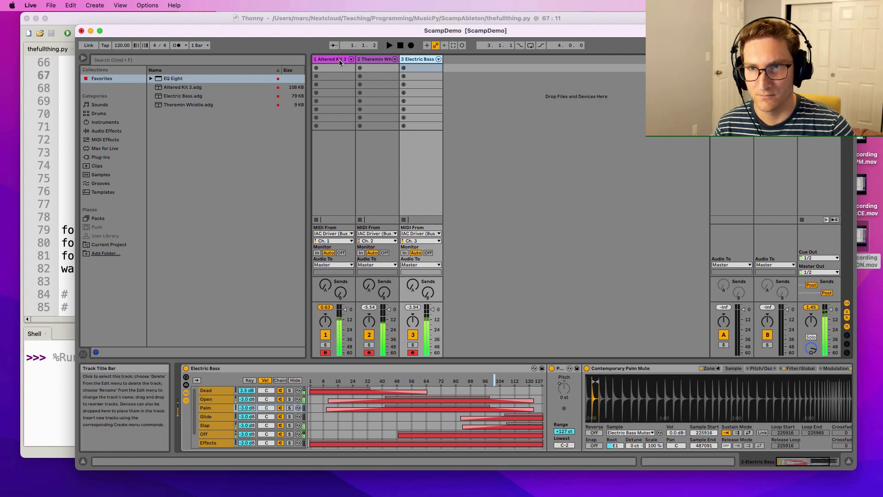
{"action": "left_click", "coordinate": [331, 59]}
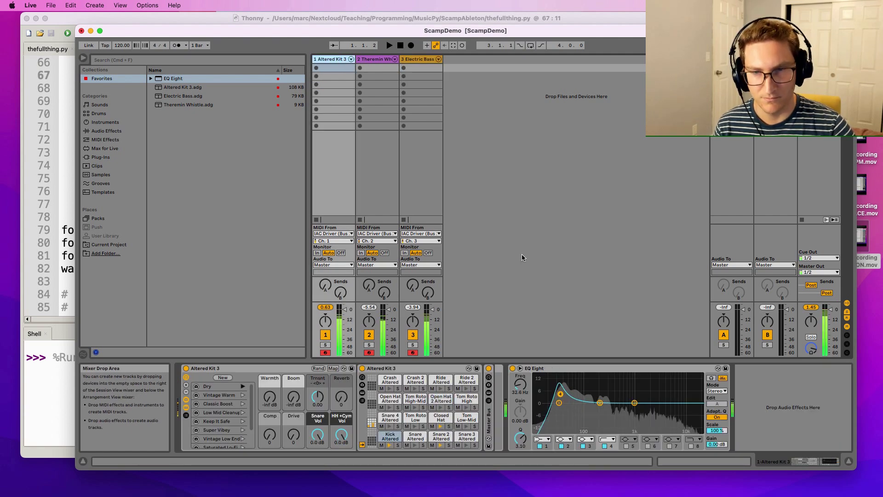